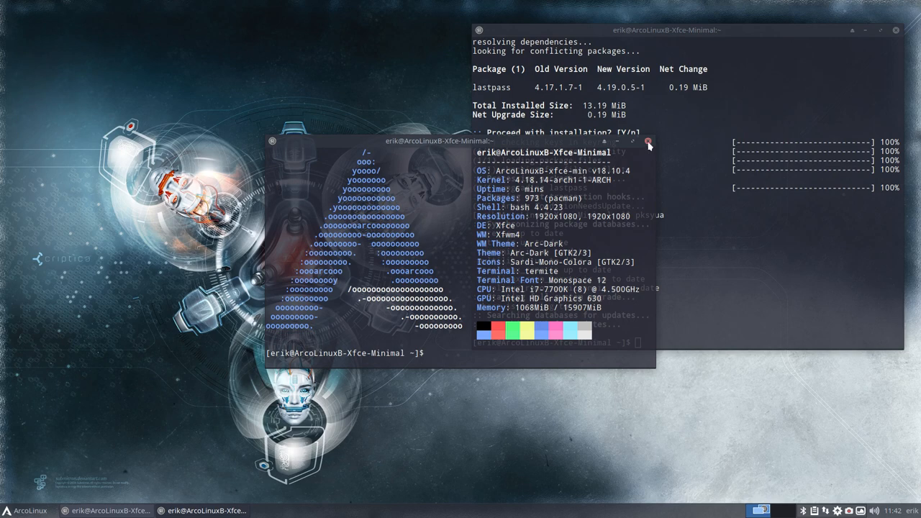
# Run the pksyua full system update, which reports nothing to do.
pyautogui.click(648, 146)
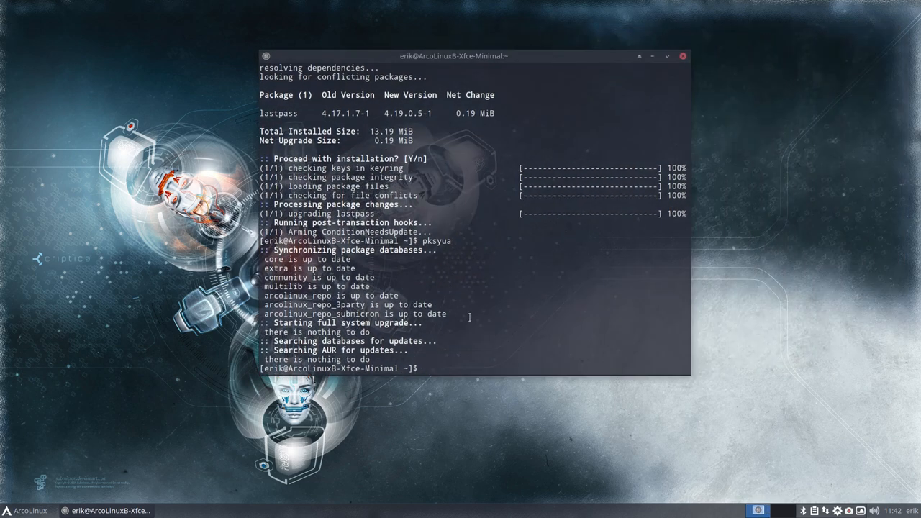
pyautogui.write('pksyua')
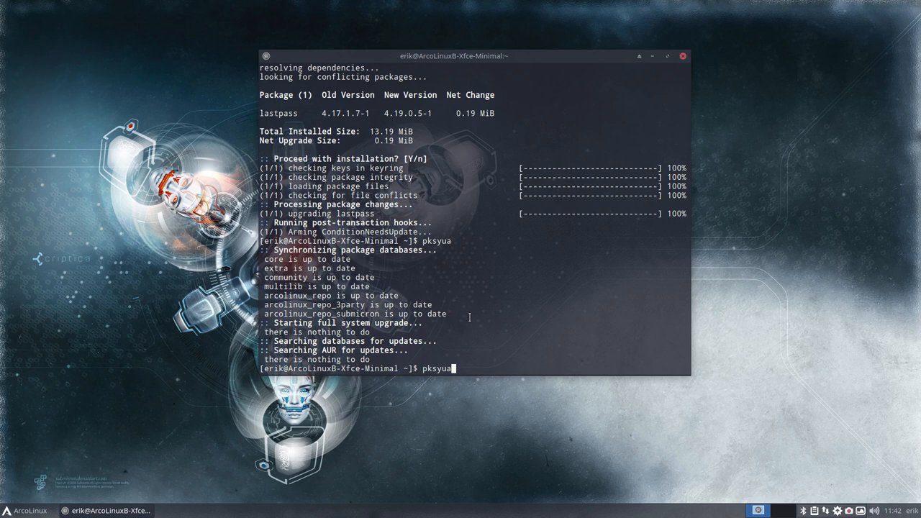
pyautogui.write('update')
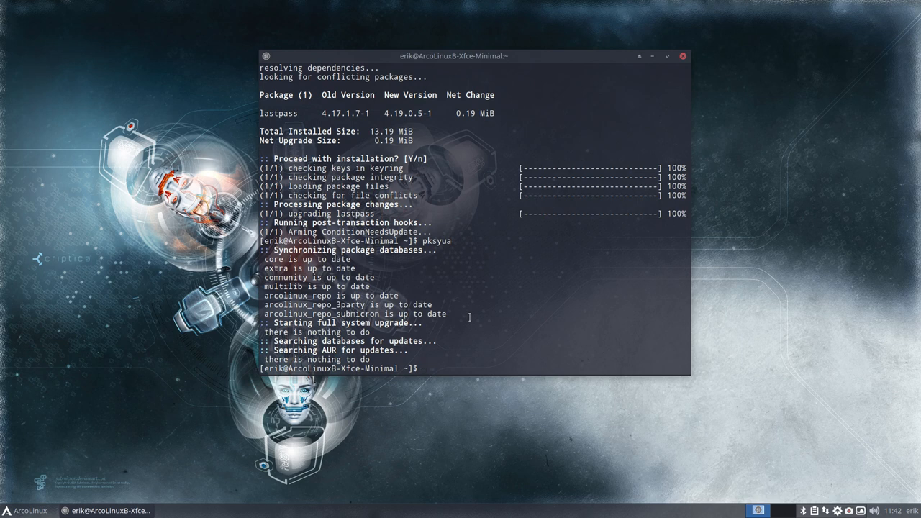
# Run skel to open the home folder, then neofetch reporting v18.10.4.
pyautogui.write('skel')
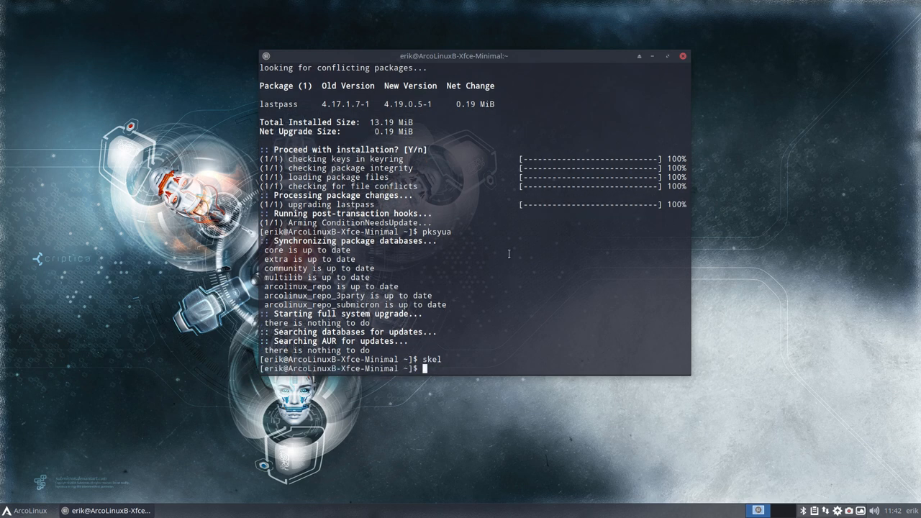
pyautogui.write('neofetch')
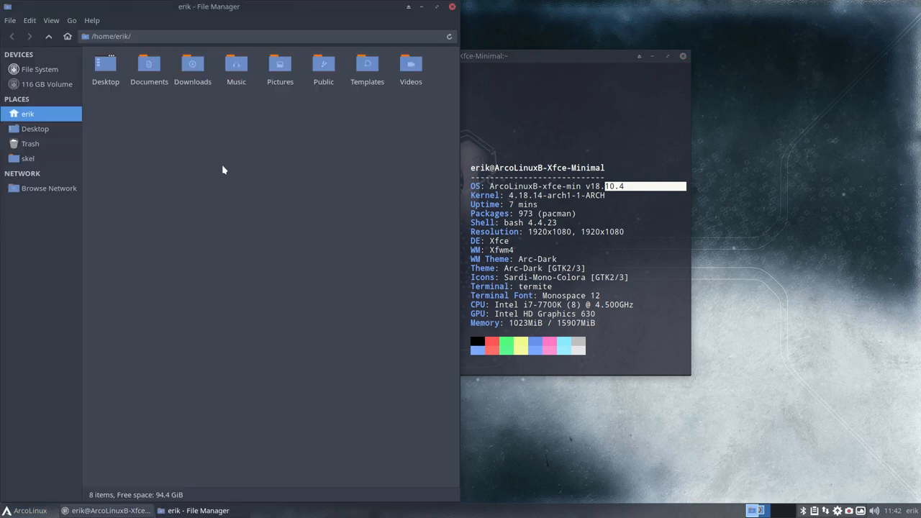
# Open /etc/lsb-release from Thunar in Sublime Text.
pyautogui.click(41, 69)
pyautogui.write('lsb')
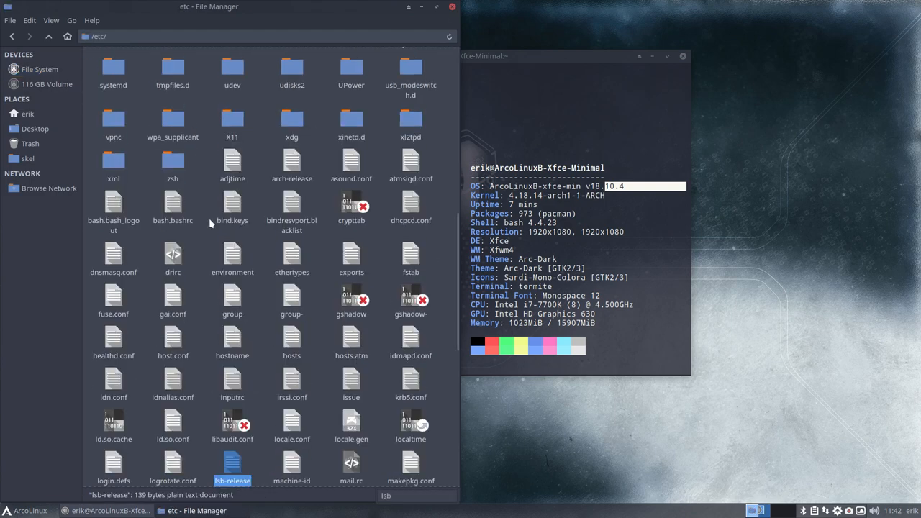
pyautogui.doubleClick(233, 460)
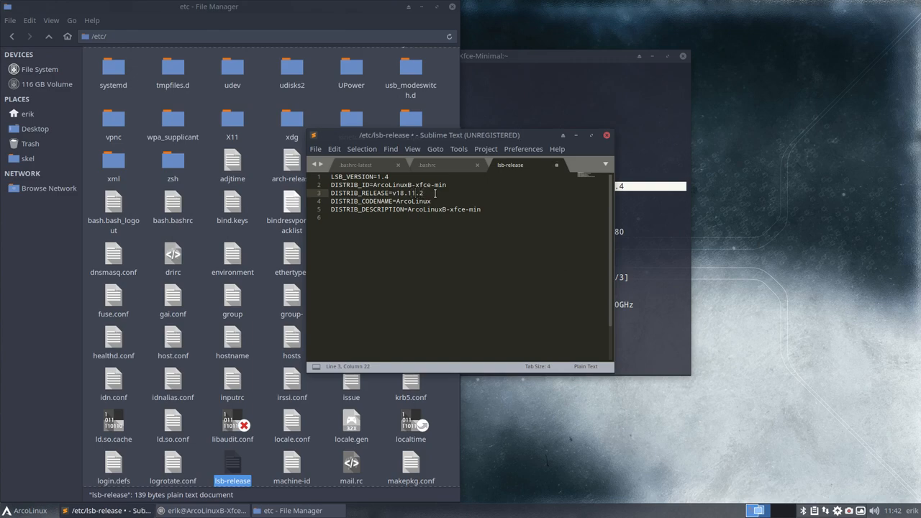
# Save DISTRIB_RELEASE as v18.11.2 with the password and close the file.
pyautogui.press('ctrl+s')
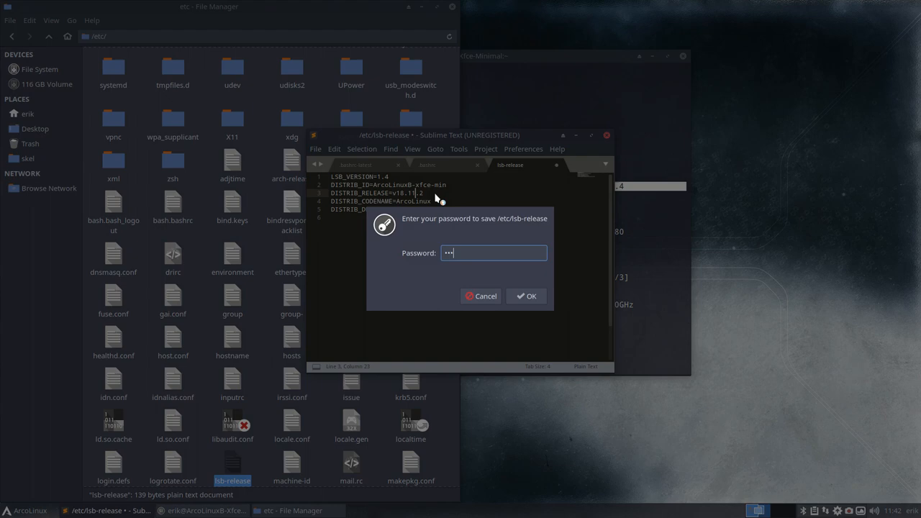
pyautogui.click(527, 297)
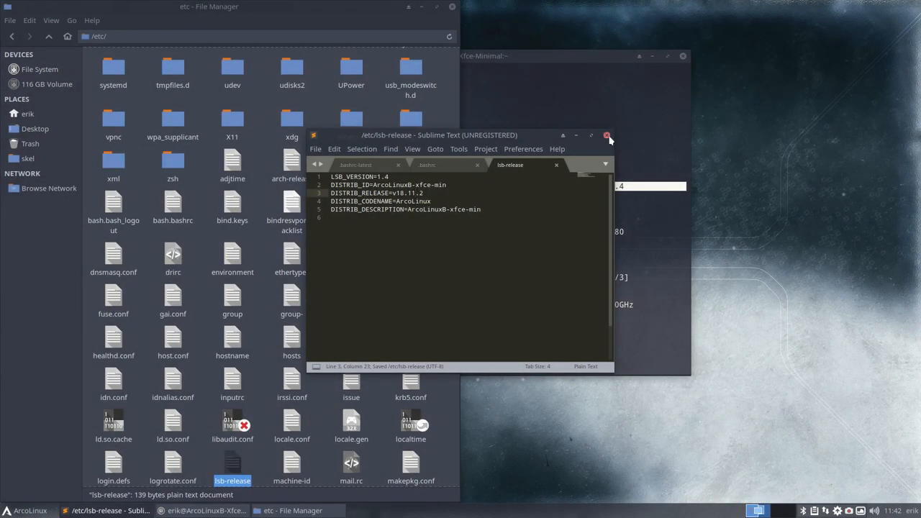
pyautogui.click(607, 136)
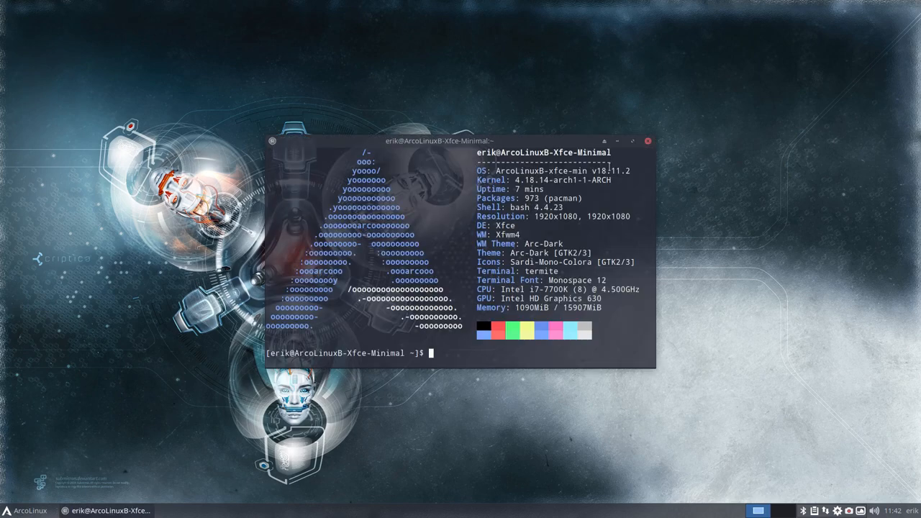
# Run yay caffeine to list matching AUR packages.
pyautogui.click(648, 141)
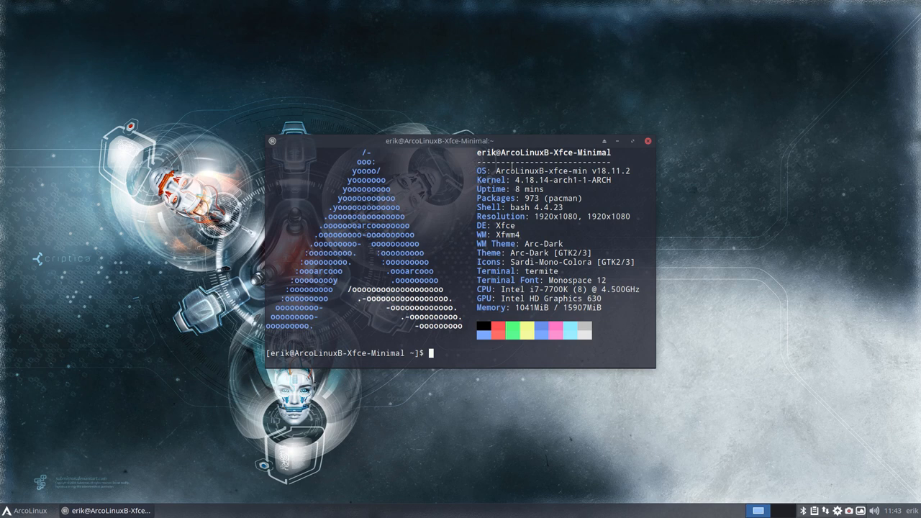
pyautogui.write('yay ca')
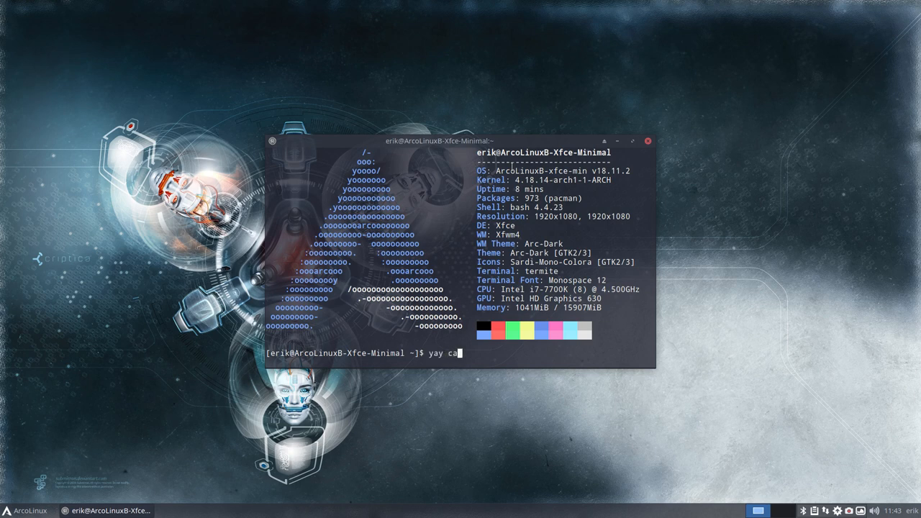
pyautogui.write('ffei')
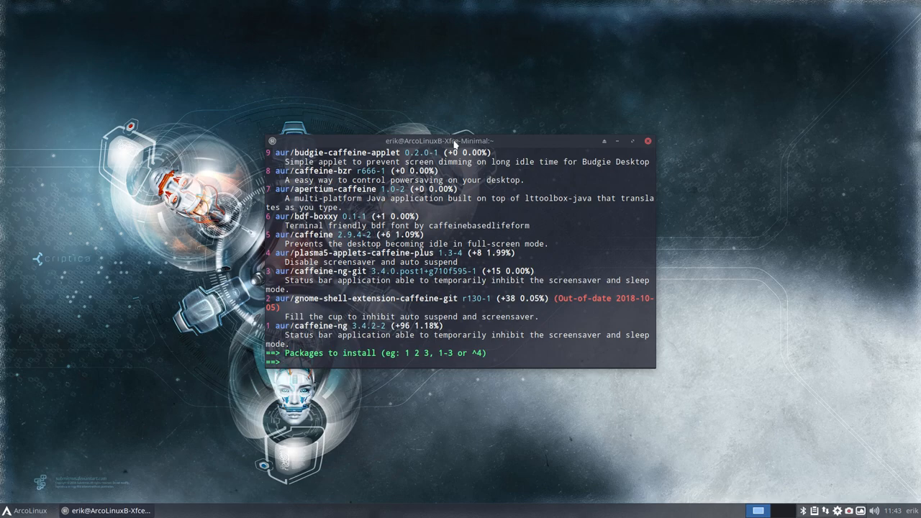
# Maximize the terminal and enter 1 to build and install caffeine-ng 3.4.2.
pyautogui.click(631, 142)
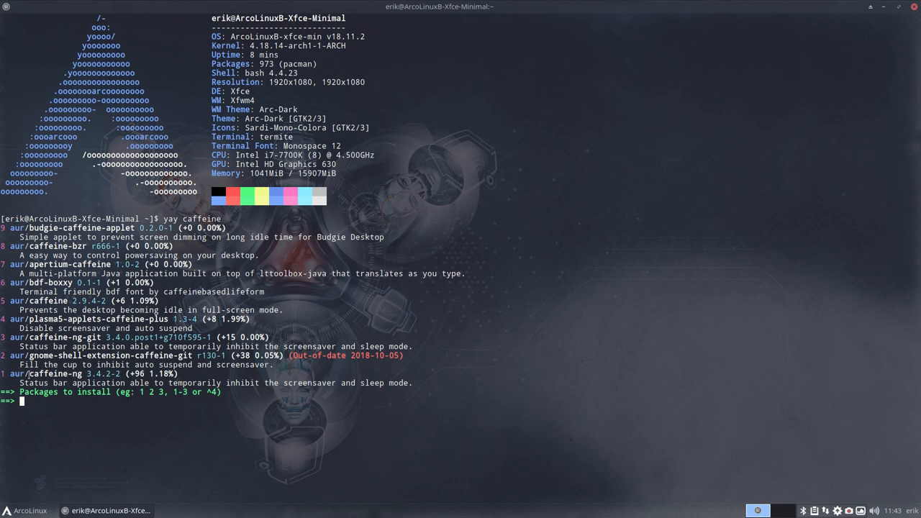
pyautogui.doubleClick(60, 386)
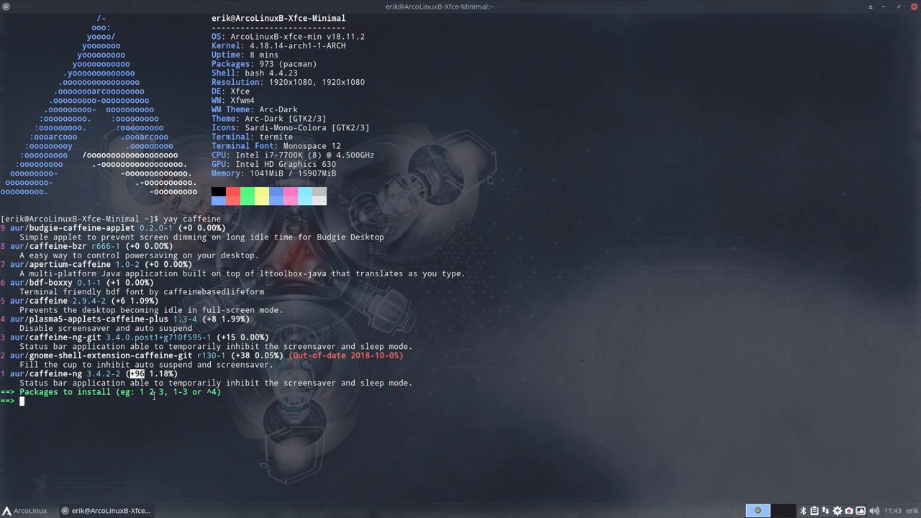
pyautogui.write('1')
pyautogui.write('caf')
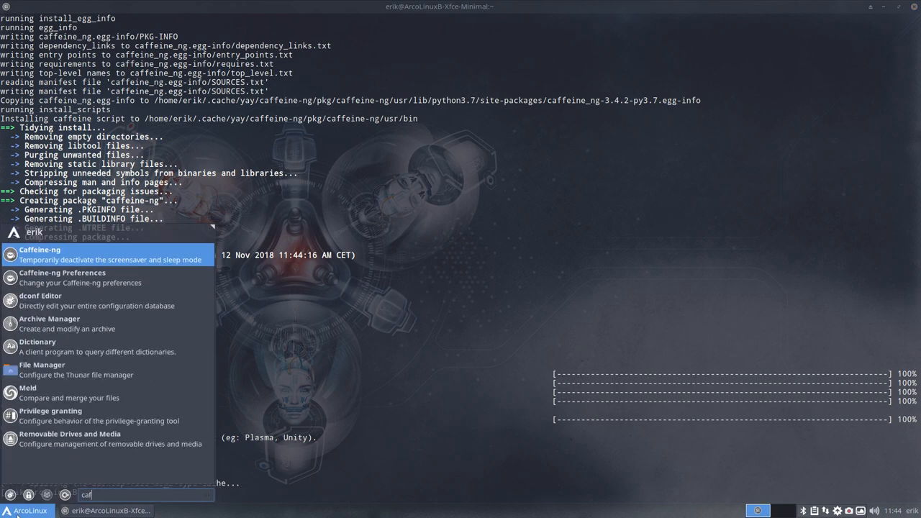
pyautogui.moveTo(77, 278)
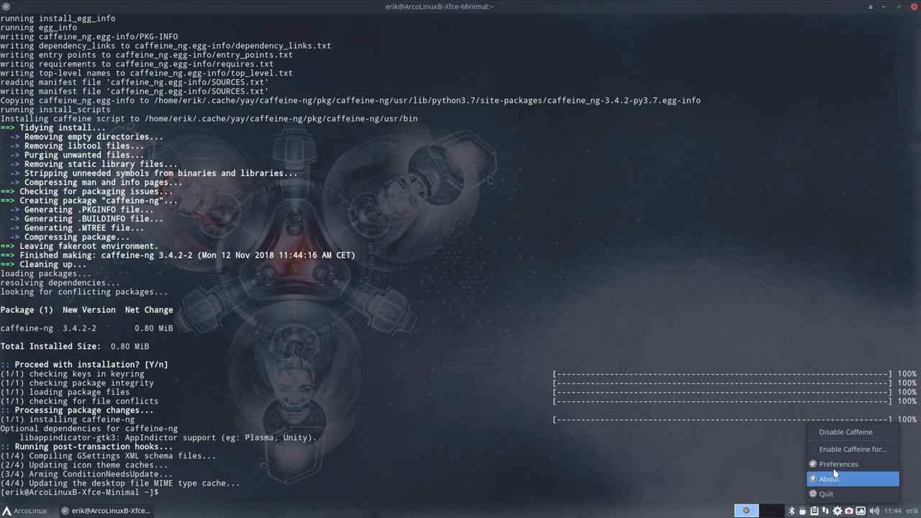
pyautogui.moveTo(843, 463)
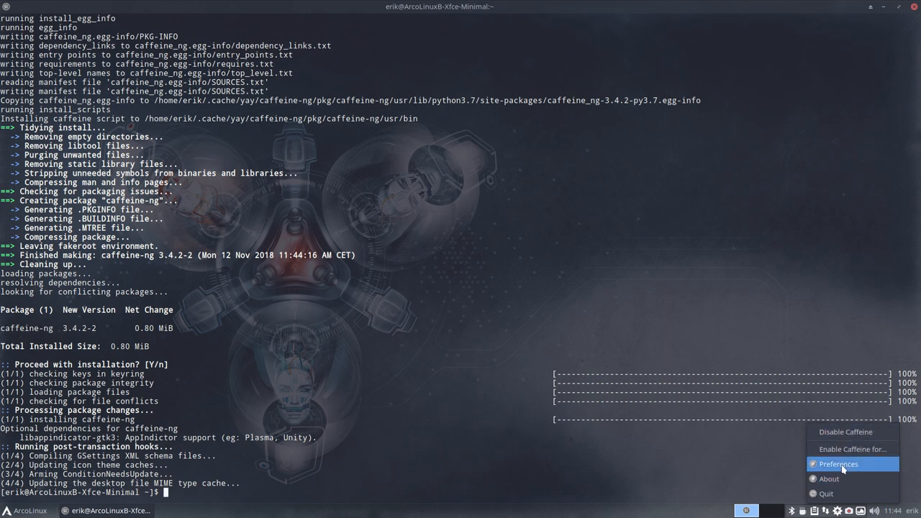
# Open Caffeine-ng's Preferences from its tray icon.
pyautogui.click(839, 463)
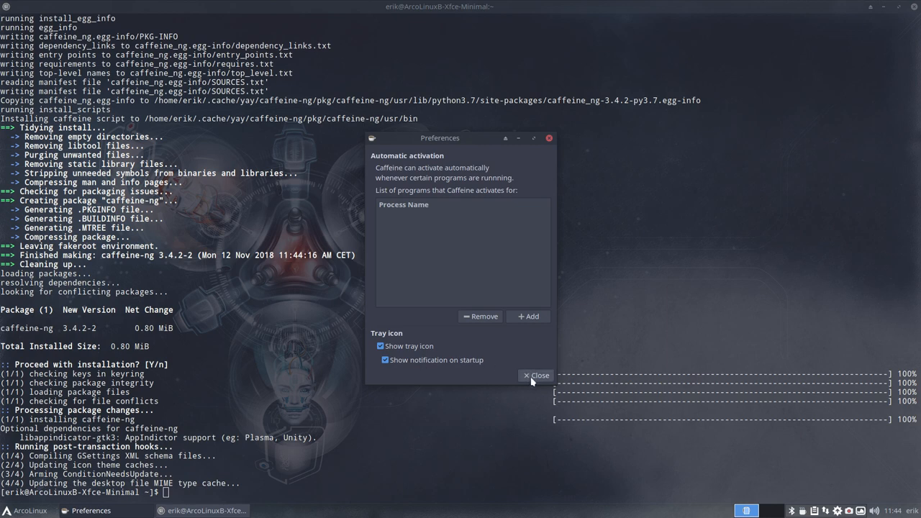
pyautogui.moveTo(436, 204)
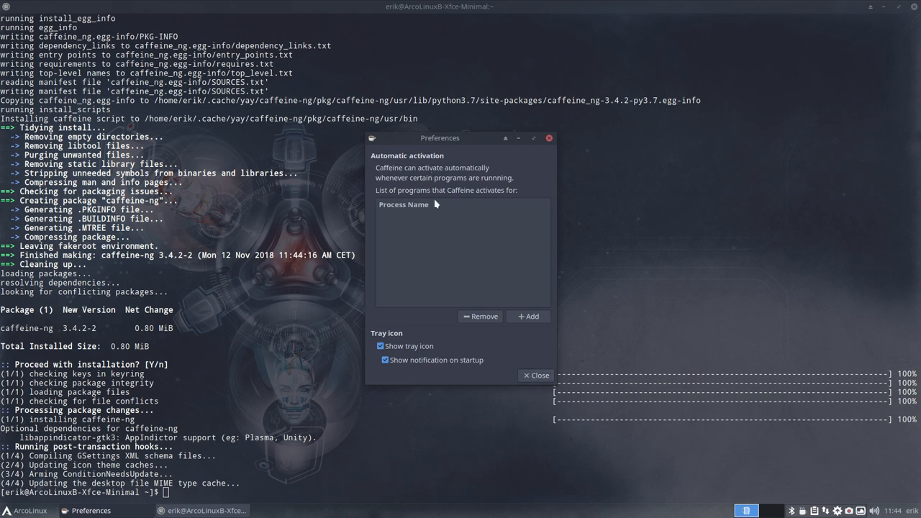
# Close the Preferences window unchanged and dismiss the tray menu.
pyautogui.click(536, 374)
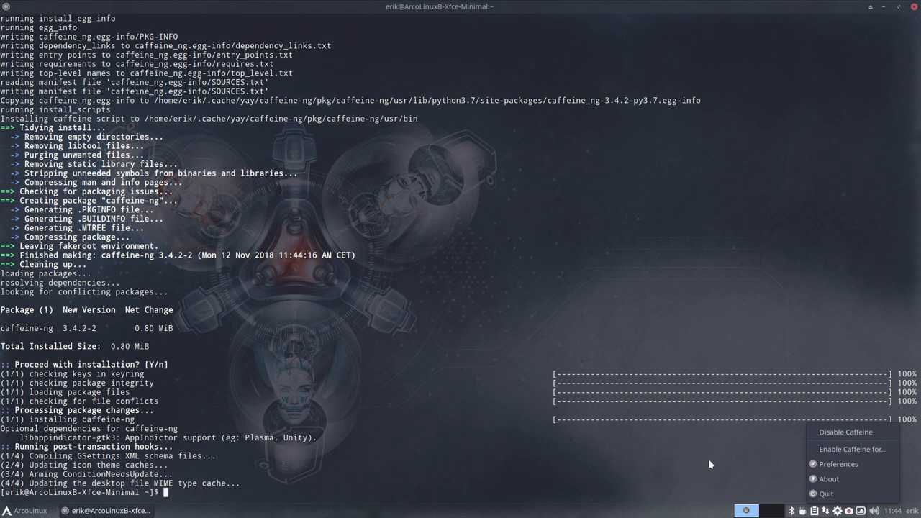
pyautogui.click(438, 359)
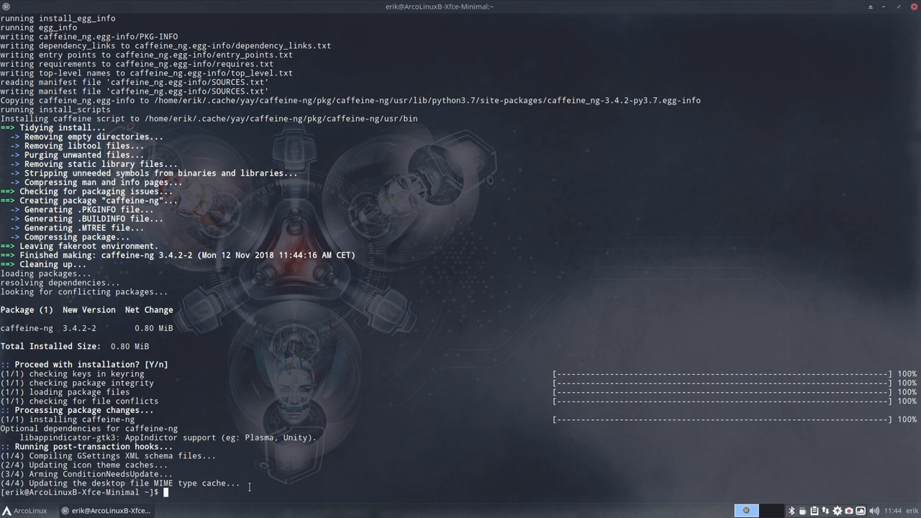
# Run yay caffeine, pick entry 5 (caffeine 2.9.4), and abort at the caffeine-ng conflict.
pyautogui.write('yay caffeine')
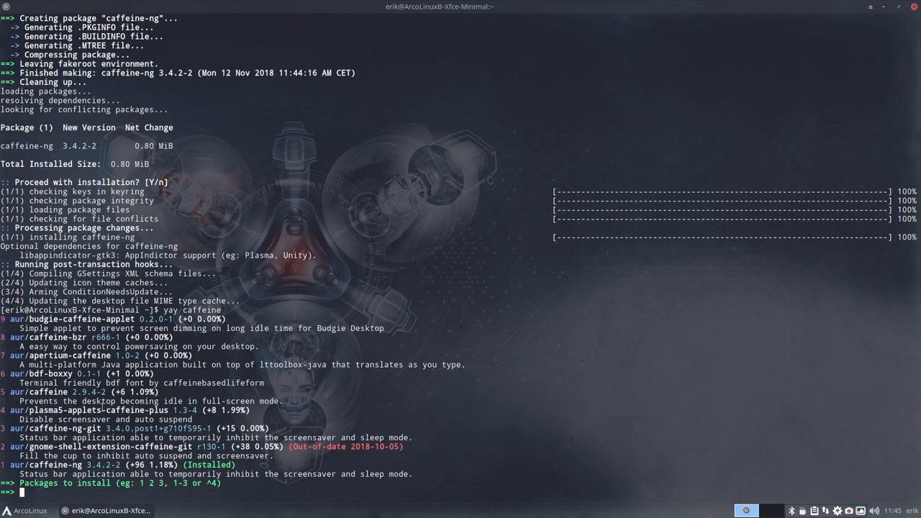
pyautogui.write('5')
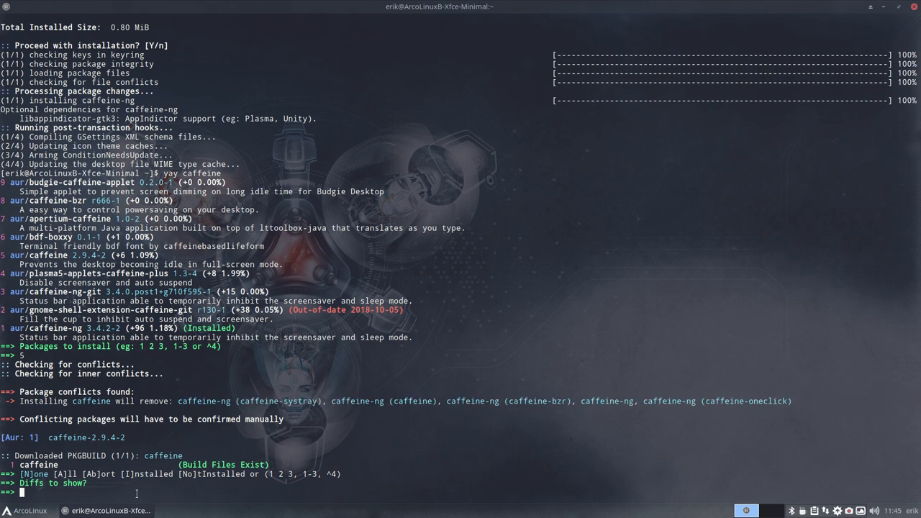
pyautogui.press('ctrl+c')
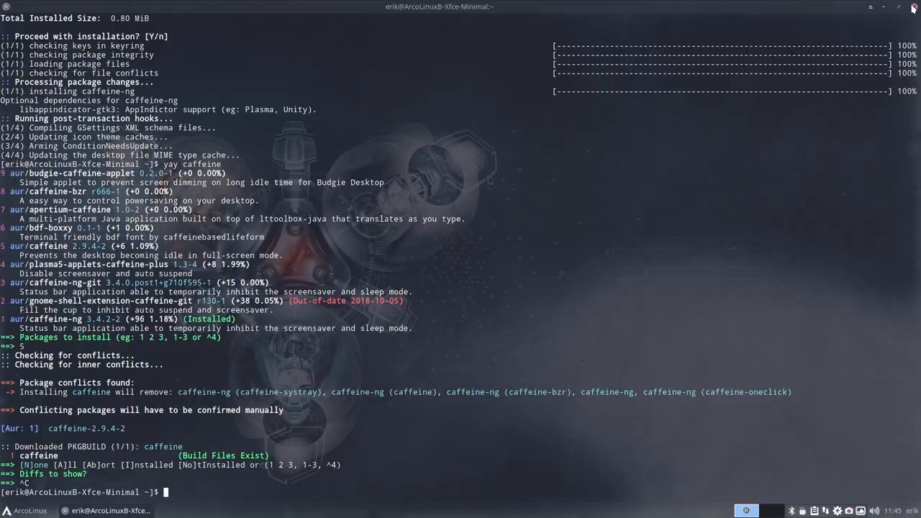
# Close the termite terminal window.
pyautogui.click(916, 8)
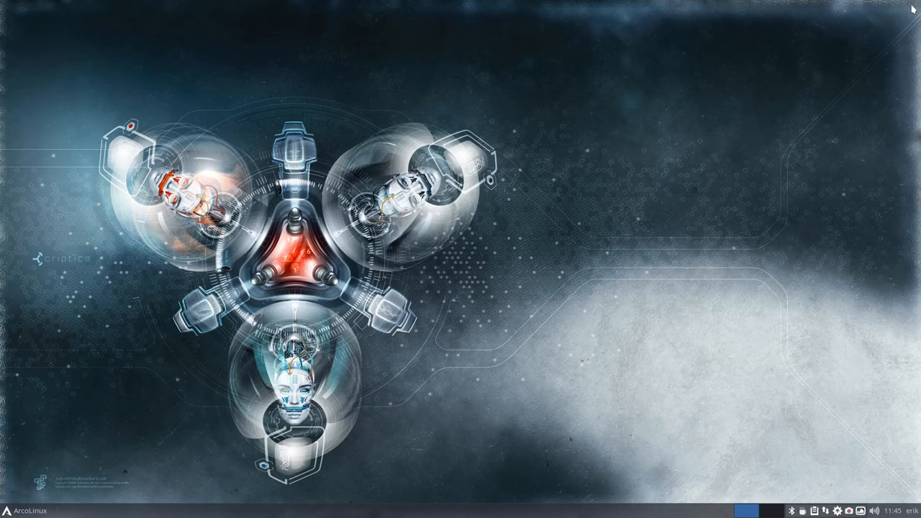